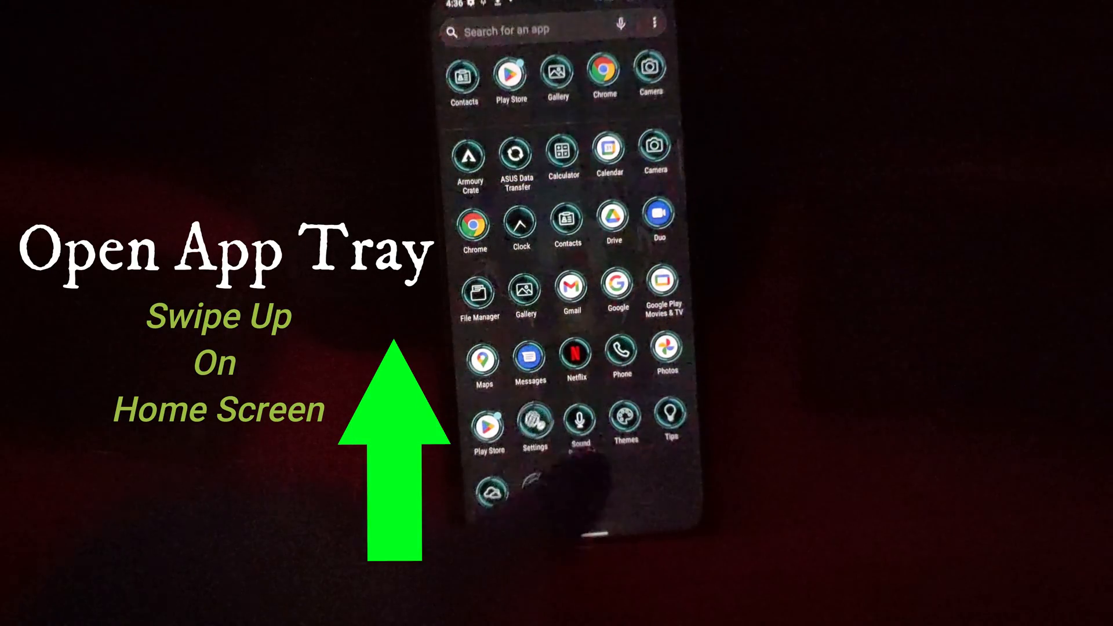
- Launch the Settings app from the app drawer
{"action": "left_click", "coordinate": [534, 425]}
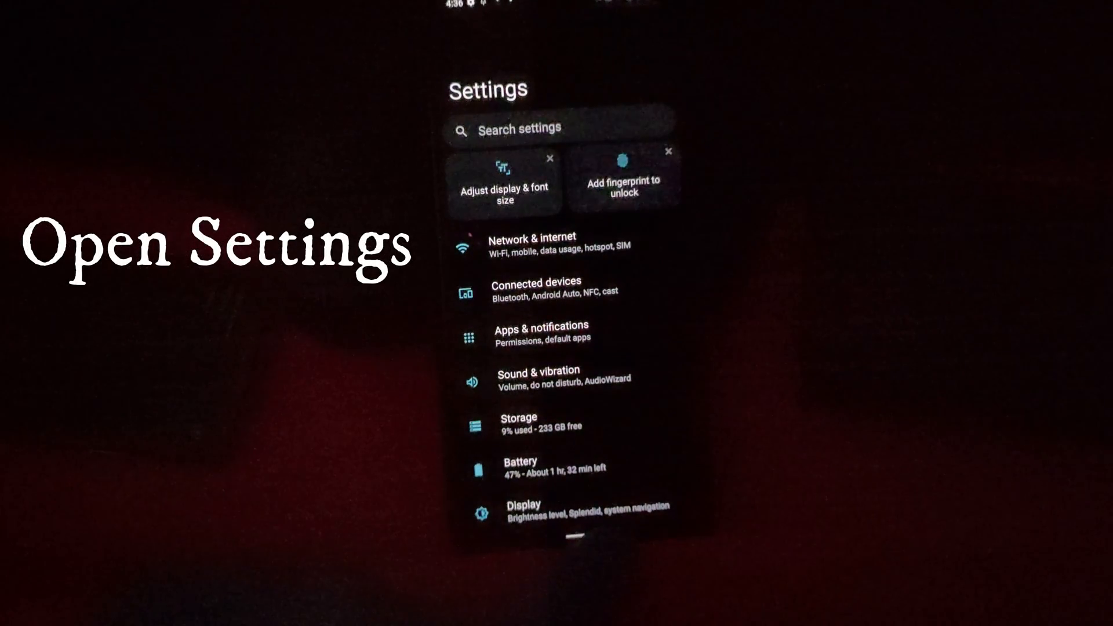
- Navigate to System > System update to show the firmware is up-to-date
{"action": "scroll", "scroll_direction": "down", "scroll_amount": 3}
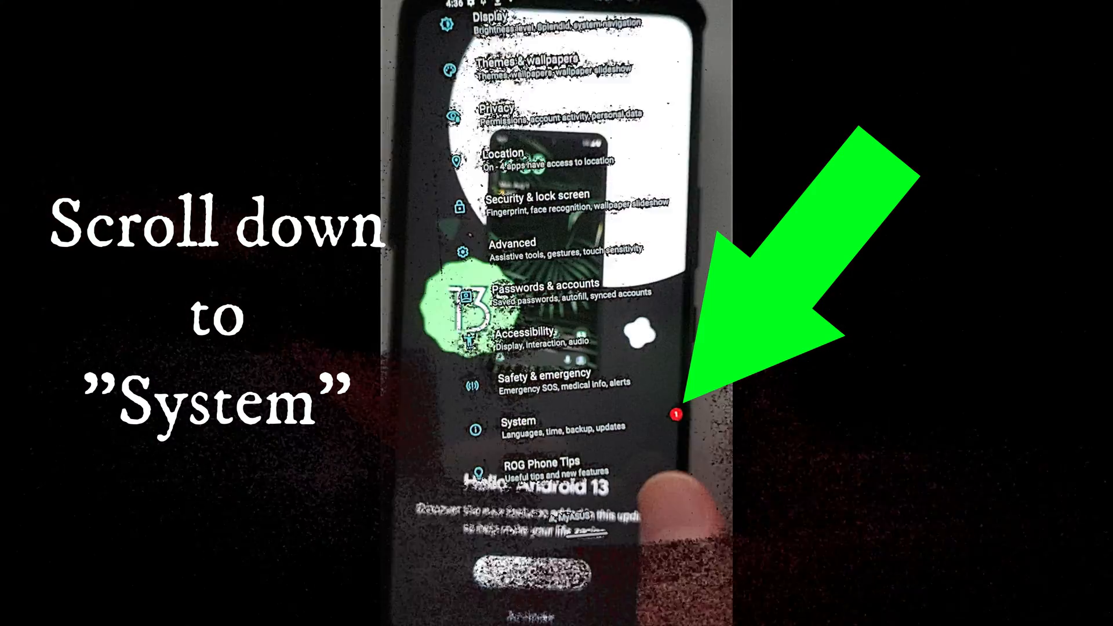
{"action": "scroll", "scroll_direction": "down", "scroll_amount": 3}
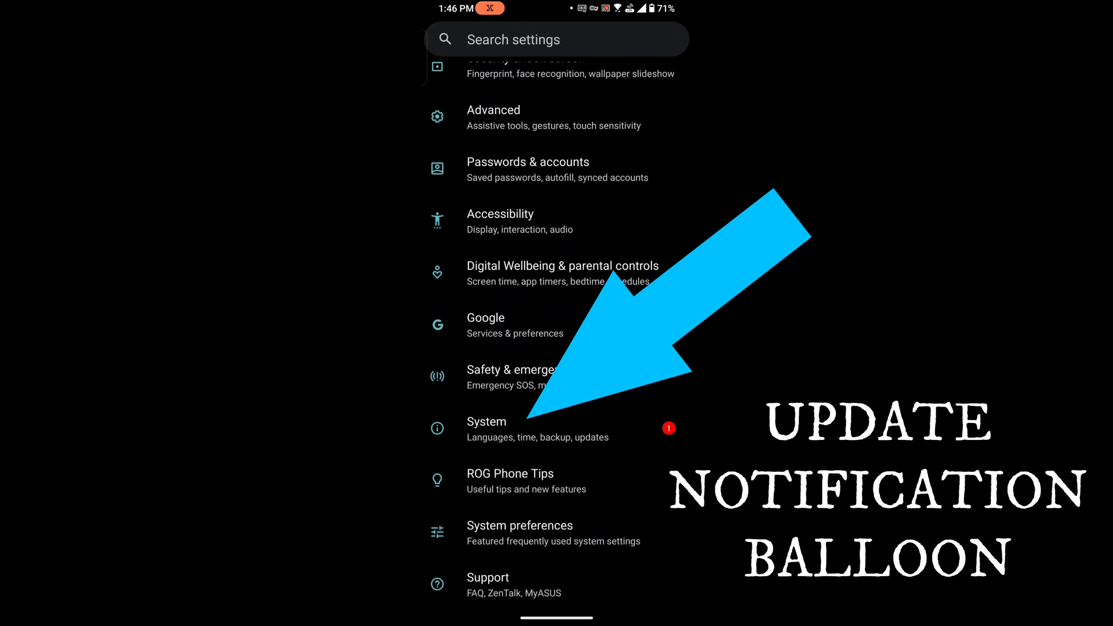
{"action": "left_click", "coordinate": [486, 428]}
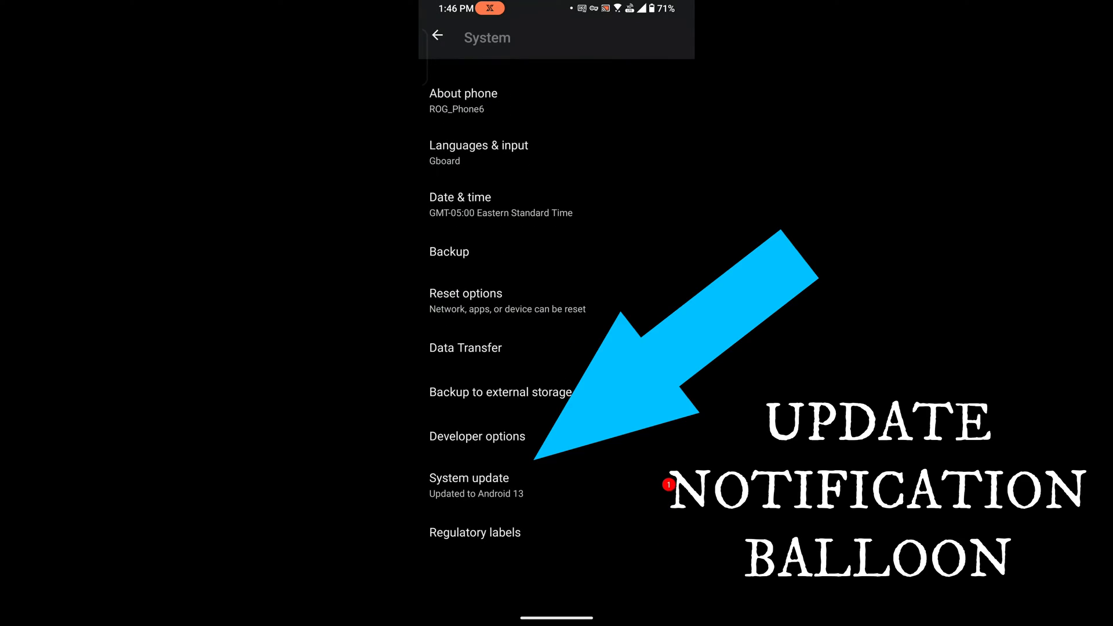
{"action": "left_click", "coordinate": [469, 478]}
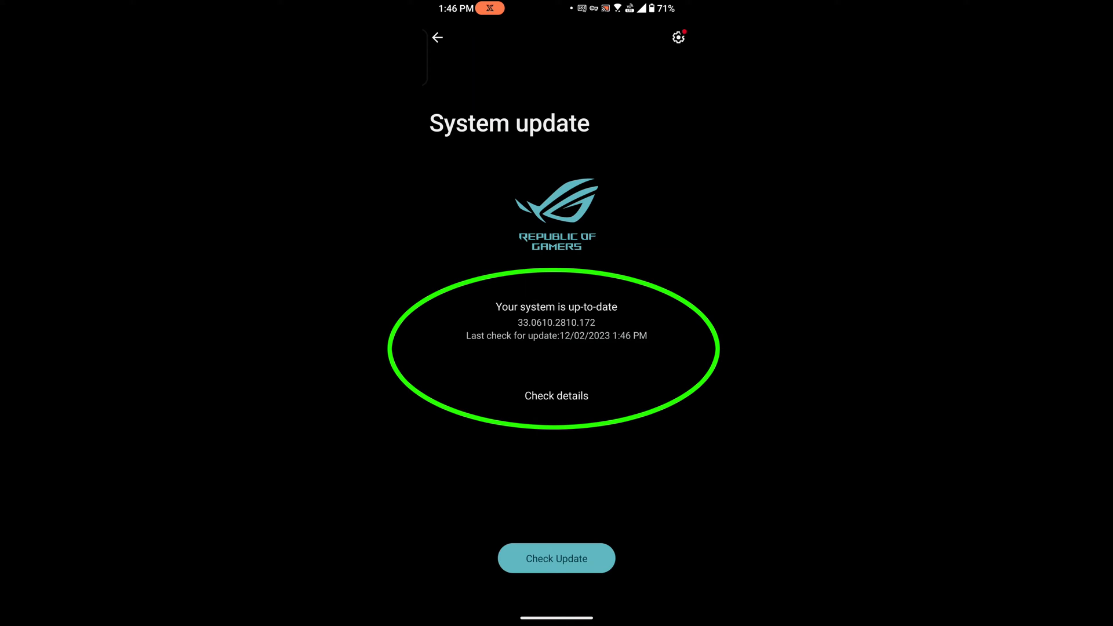
{"action": "left_click", "coordinate": [556, 557]}
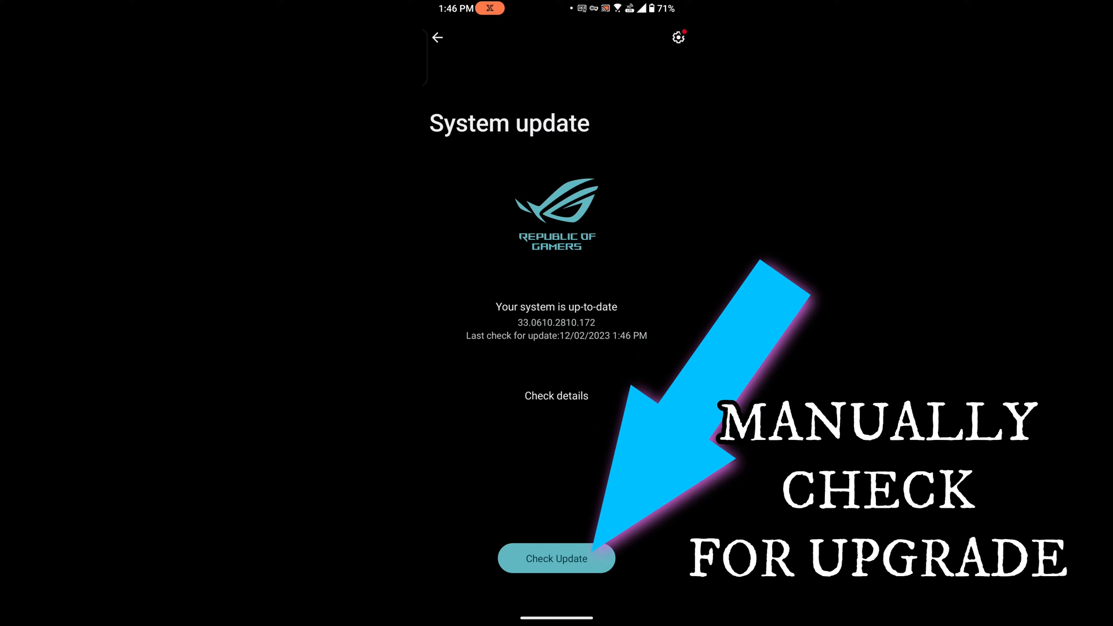
{"action": "left_click", "coordinate": [437, 37]}
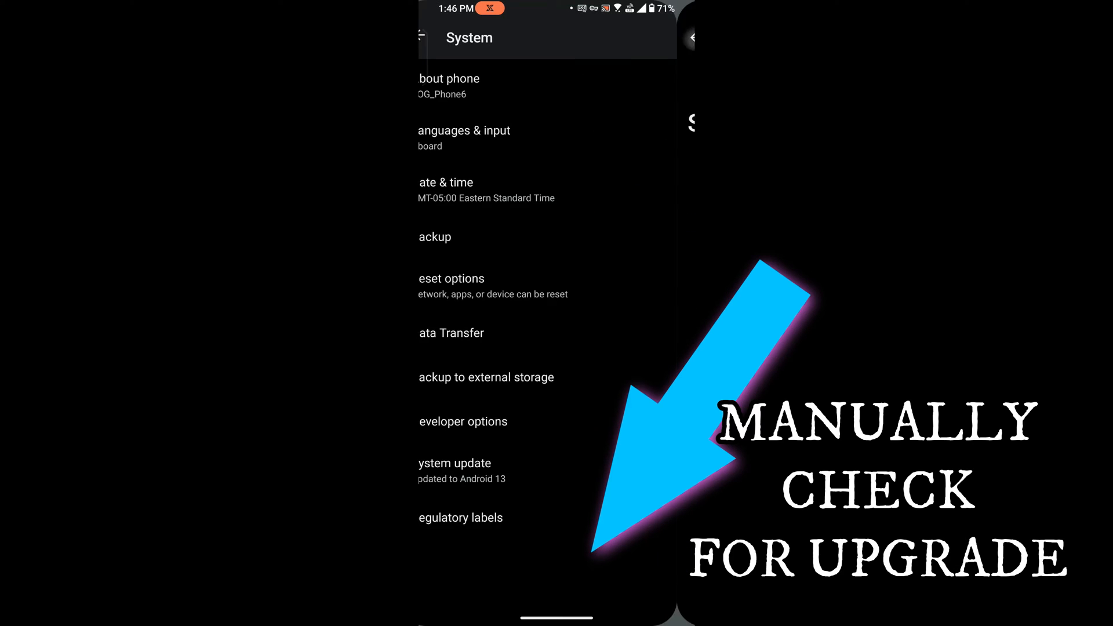
{"action": "left_click", "coordinate": [454, 463]}
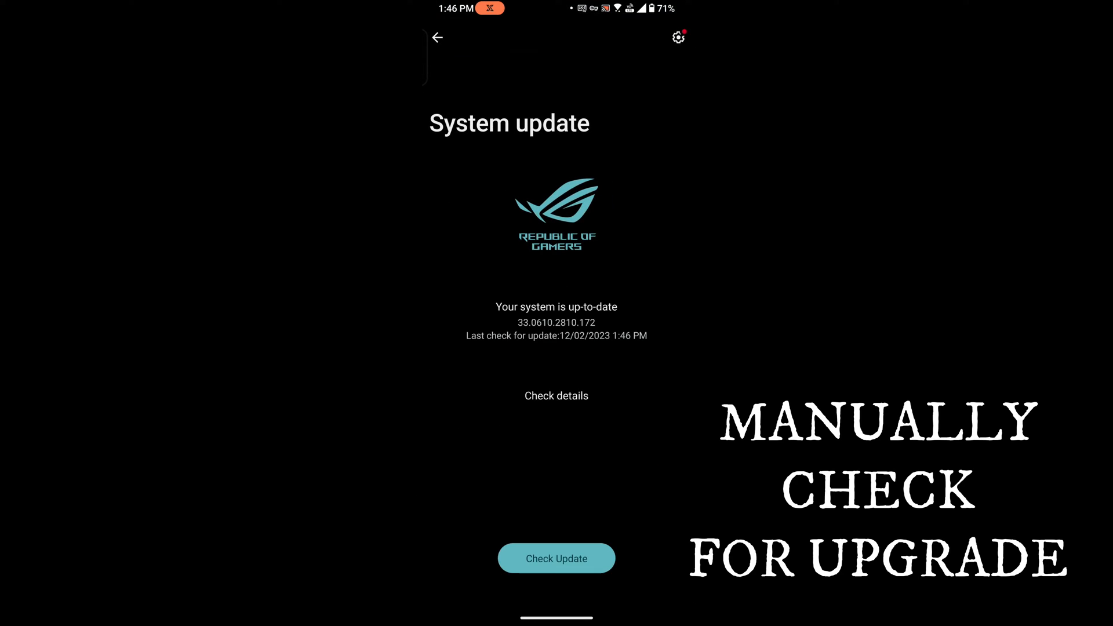